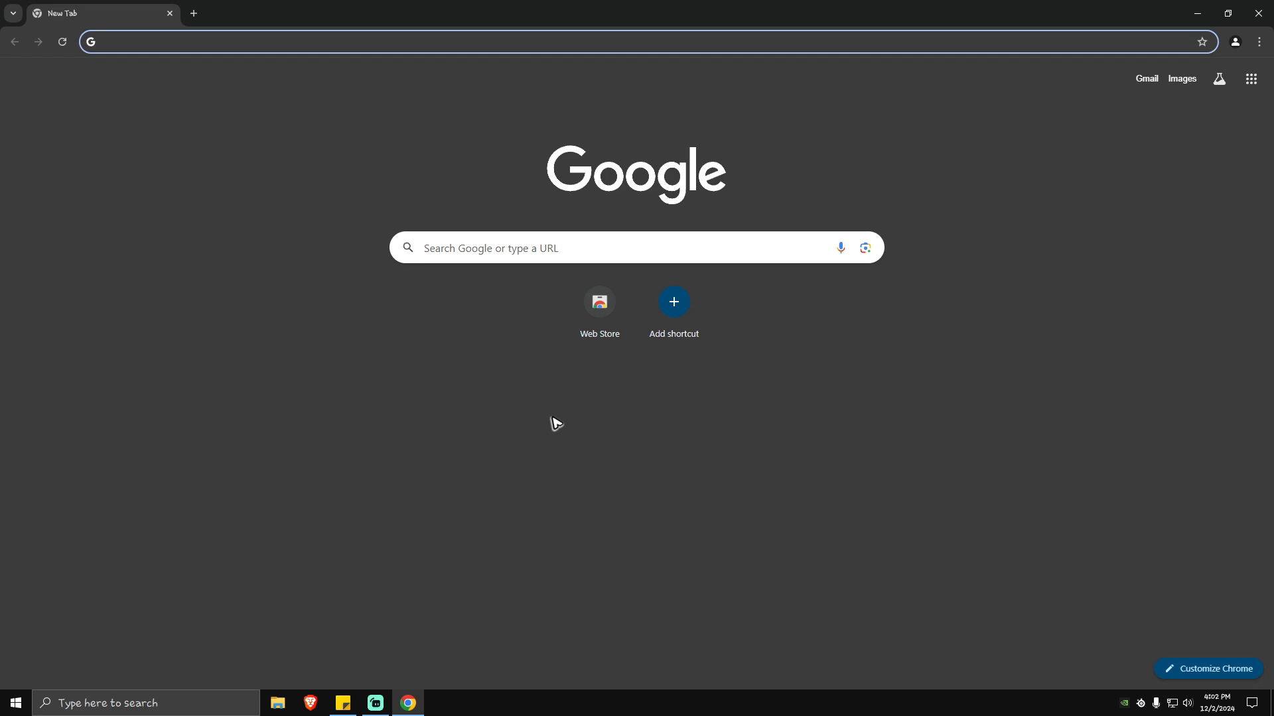
# Step: Enter 'google' in the address bar to load its Google results page
pyautogui.click(325, 41)
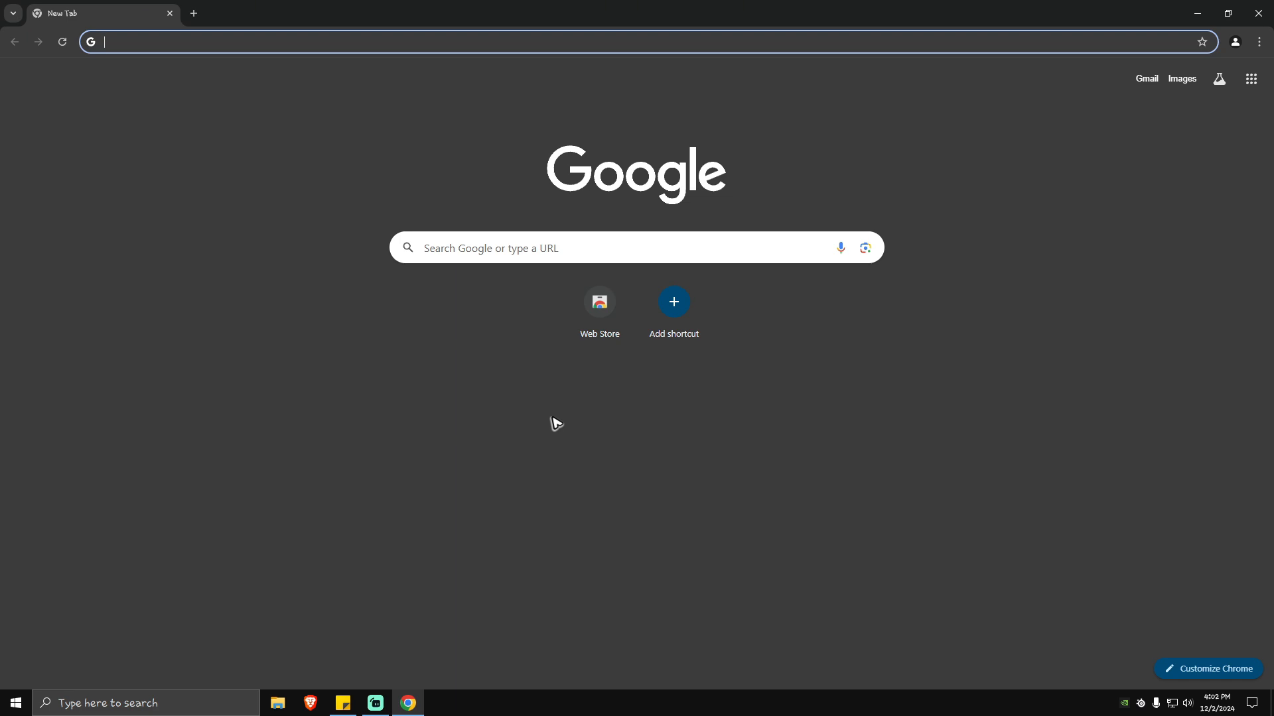
pyautogui.moveTo(333, 281)
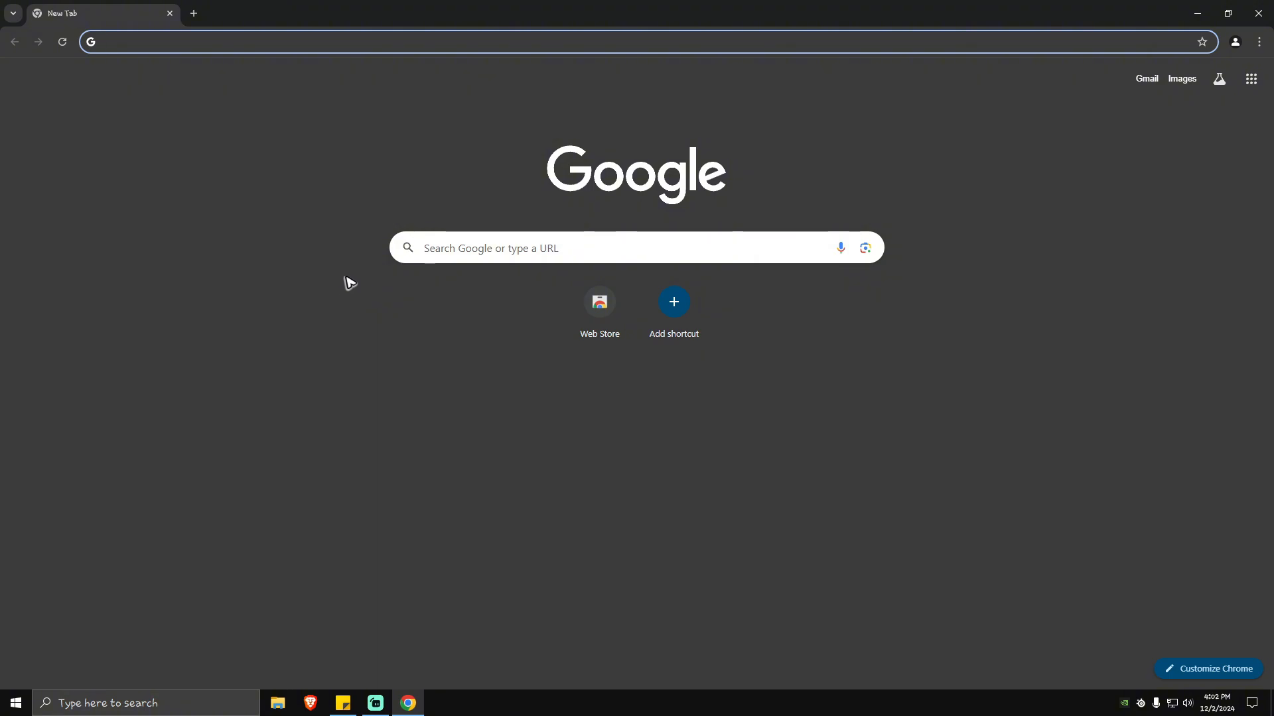
pyautogui.click(227, 41)
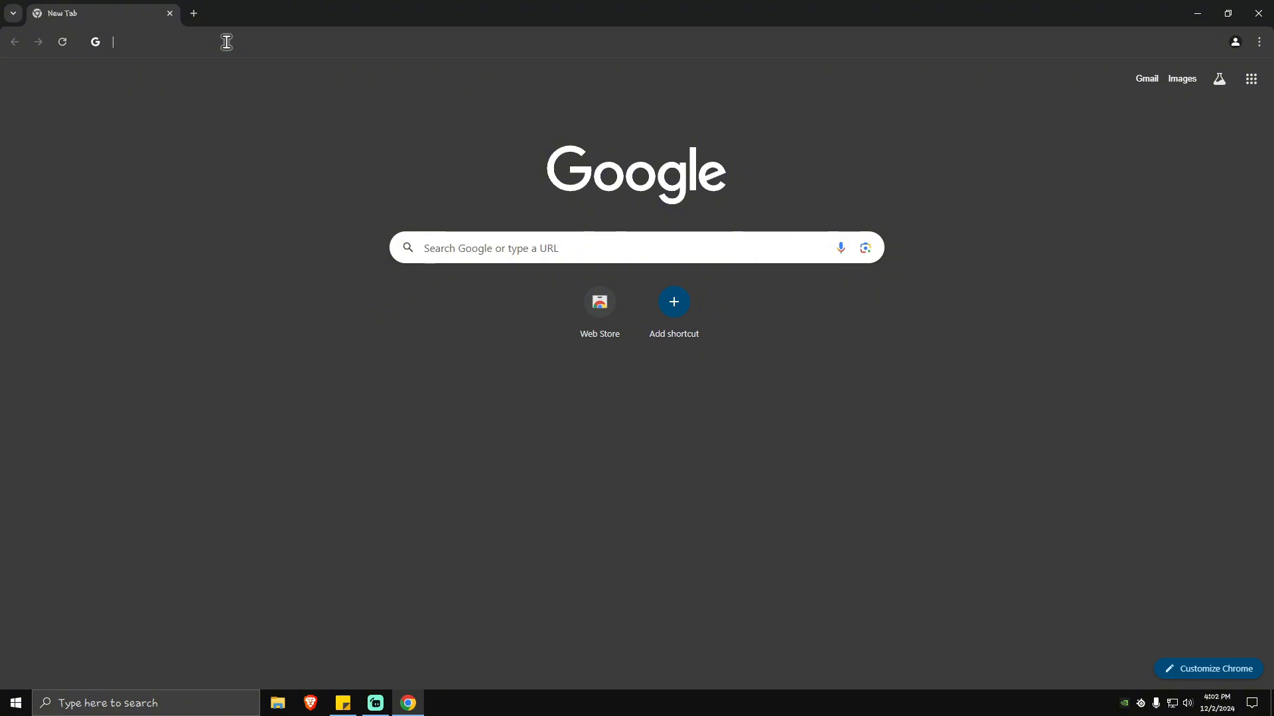
pyautogui.write('google')
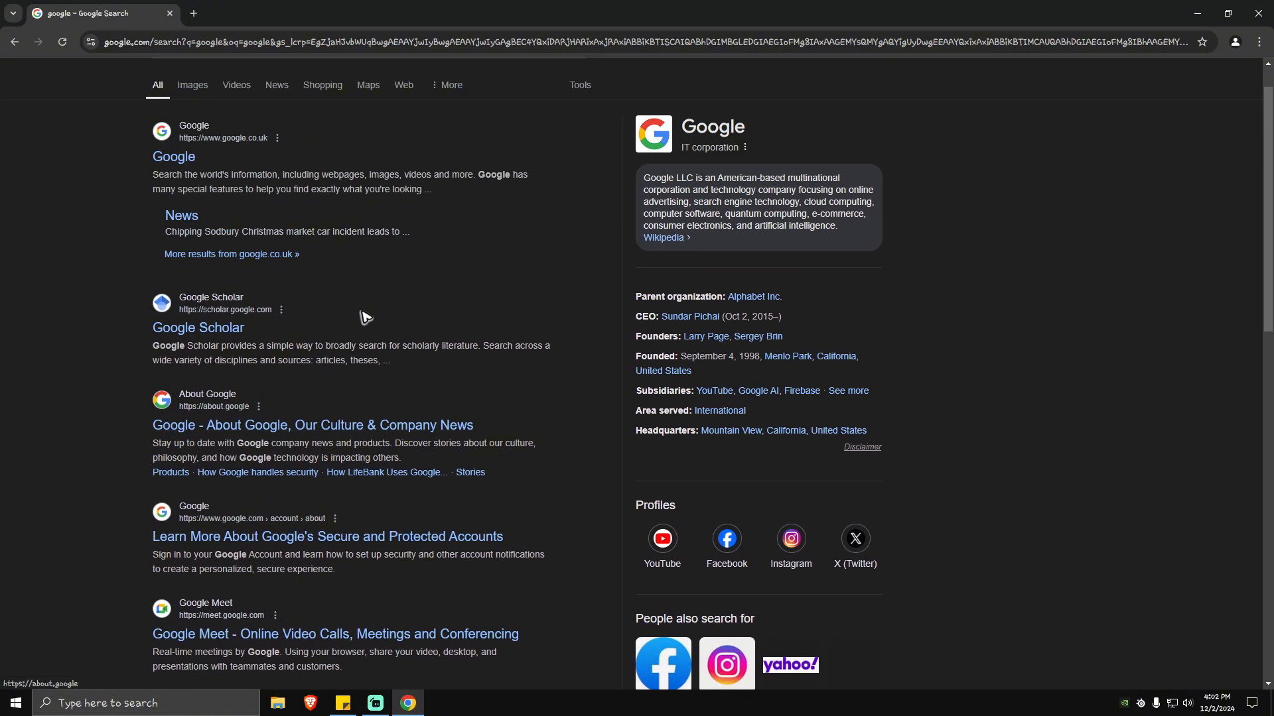
# Step: Scroll the results and show the quick settings panel from the gear icon
pyautogui.scroll(-3)
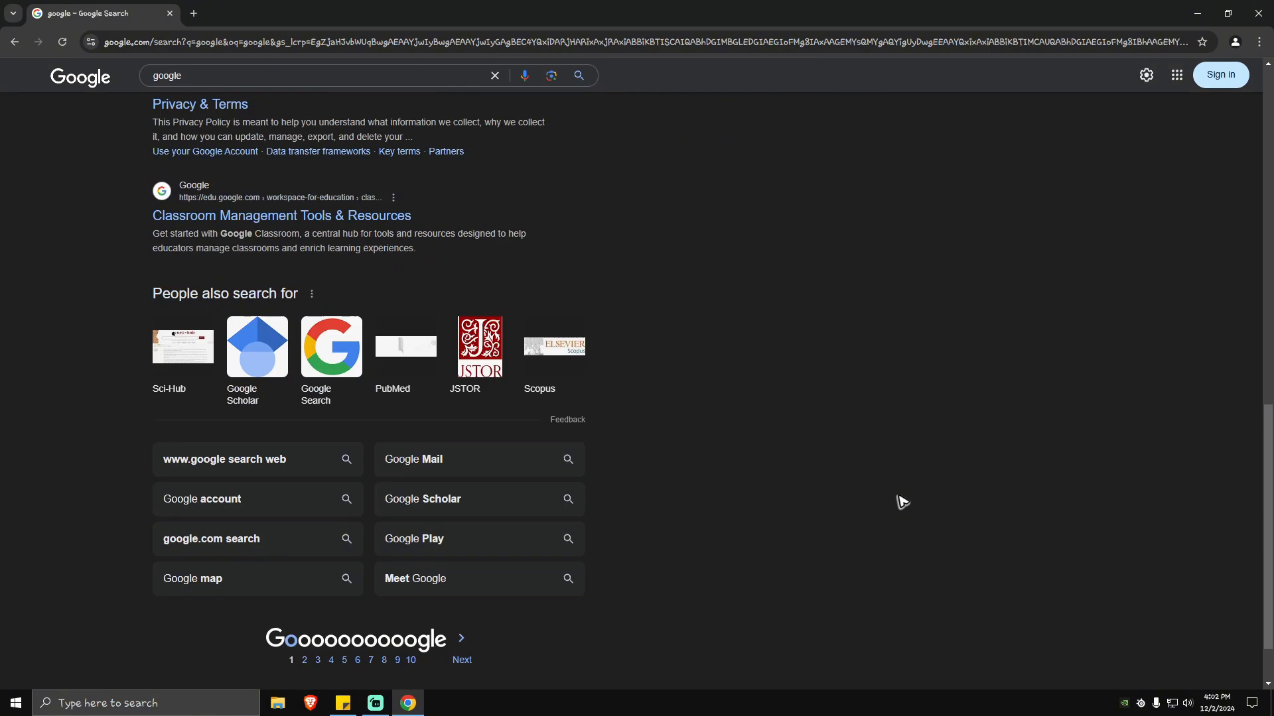
pyautogui.click(1145, 74)
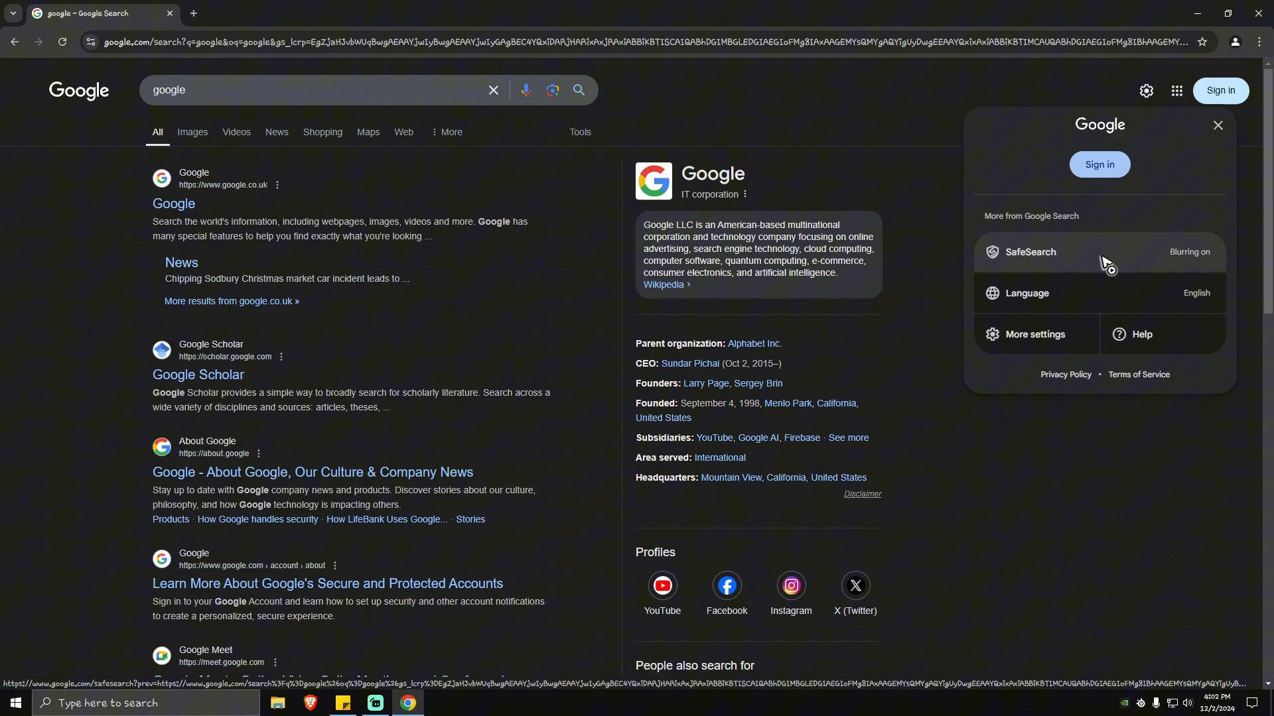
pyautogui.moveTo(909, 150)
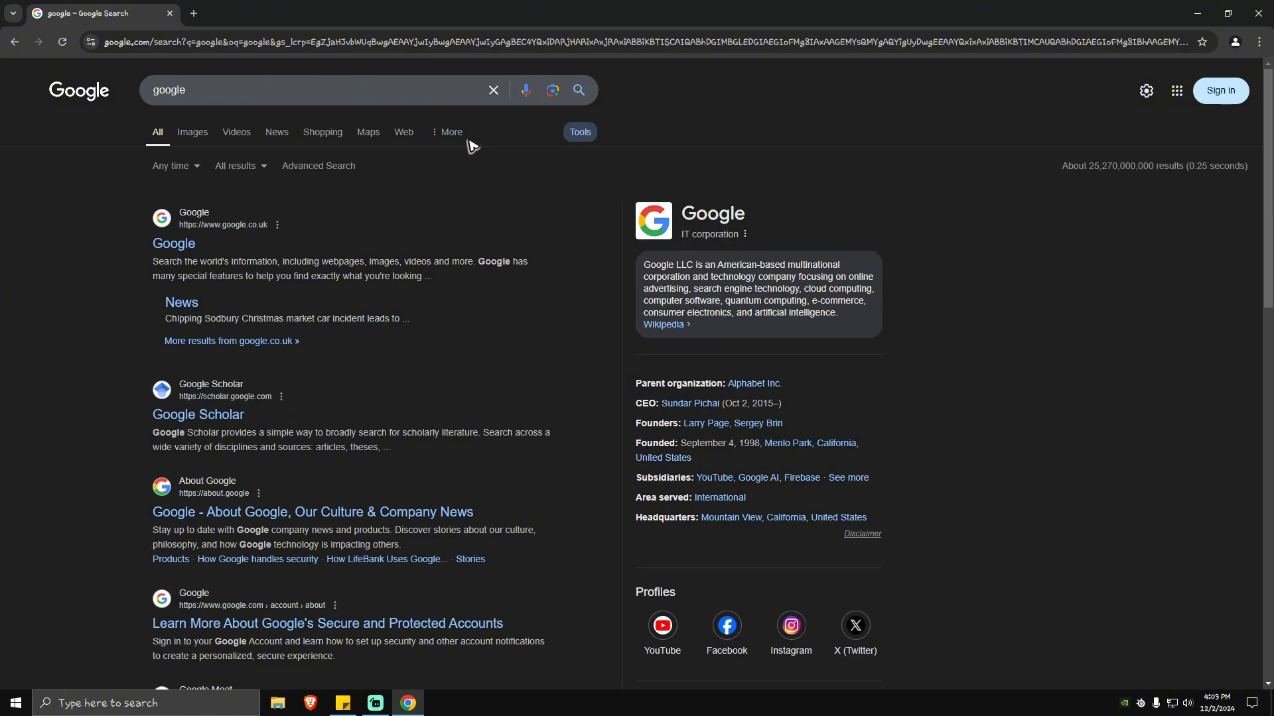
# Step: Submit an Advanced Search for google with numbers ranging from 50 to 100
pyautogui.click(318, 167)
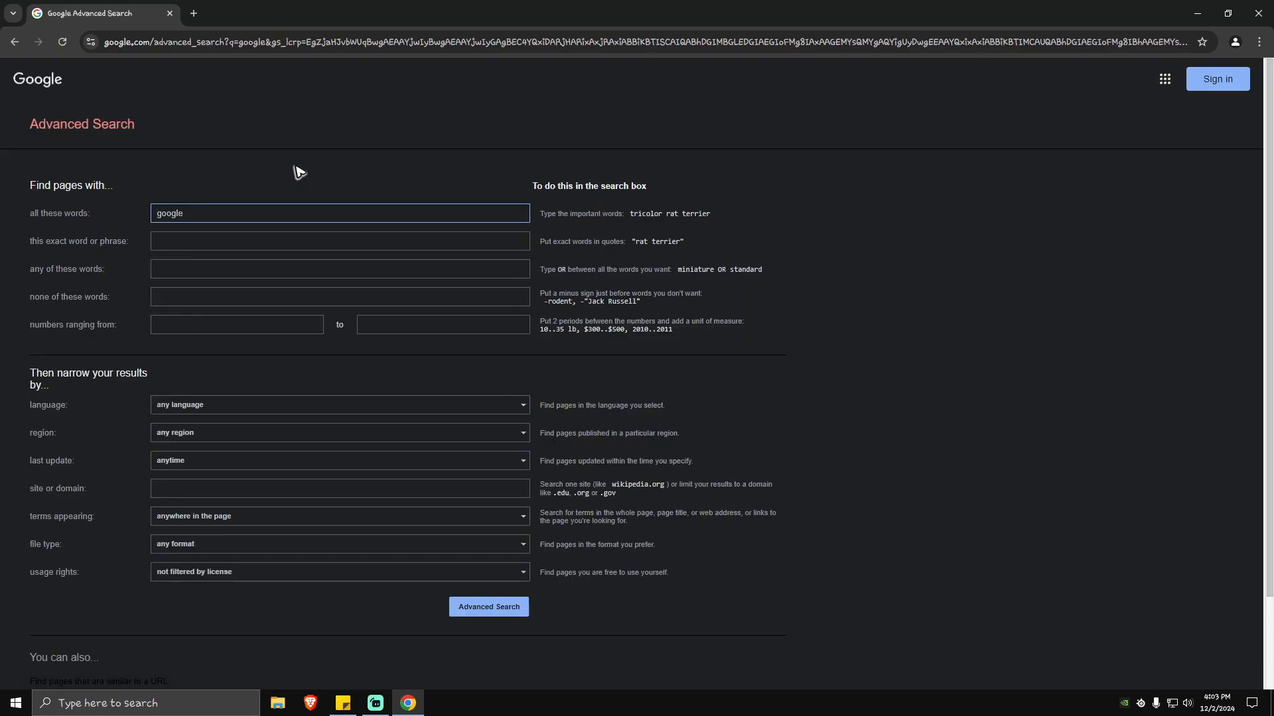
pyautogui.click(236, 324)
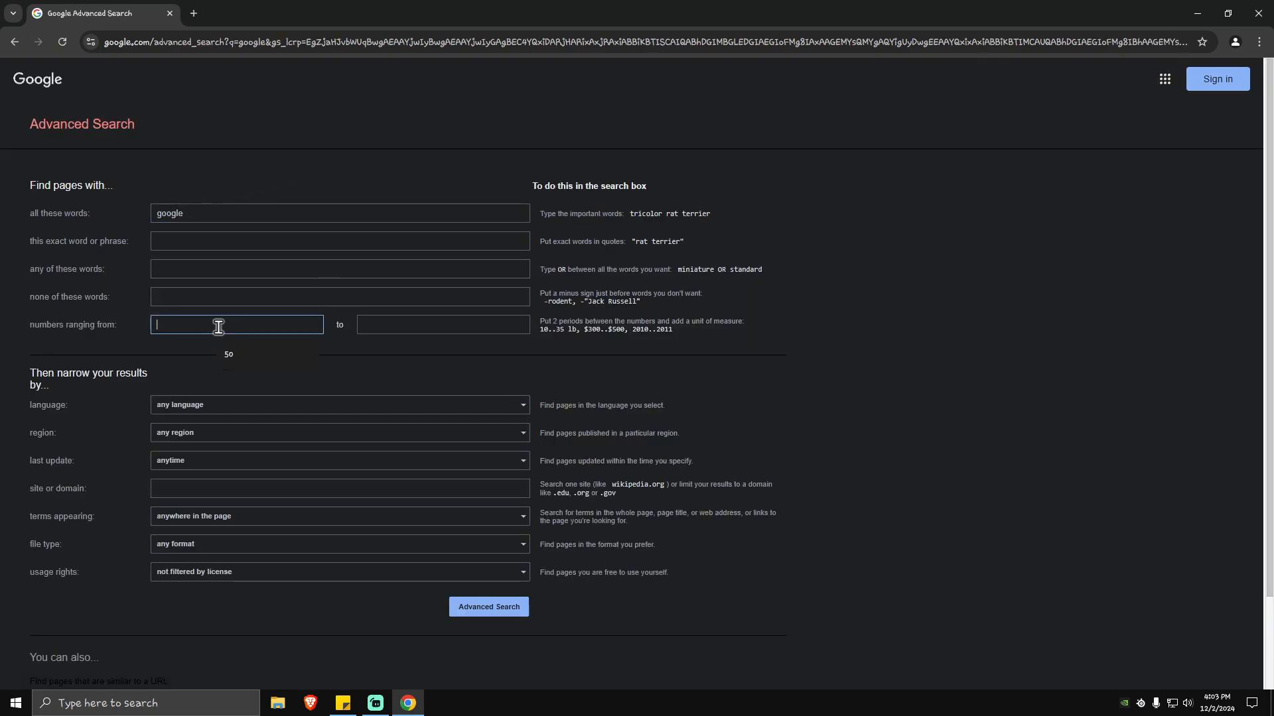
pyautogui.write('50')
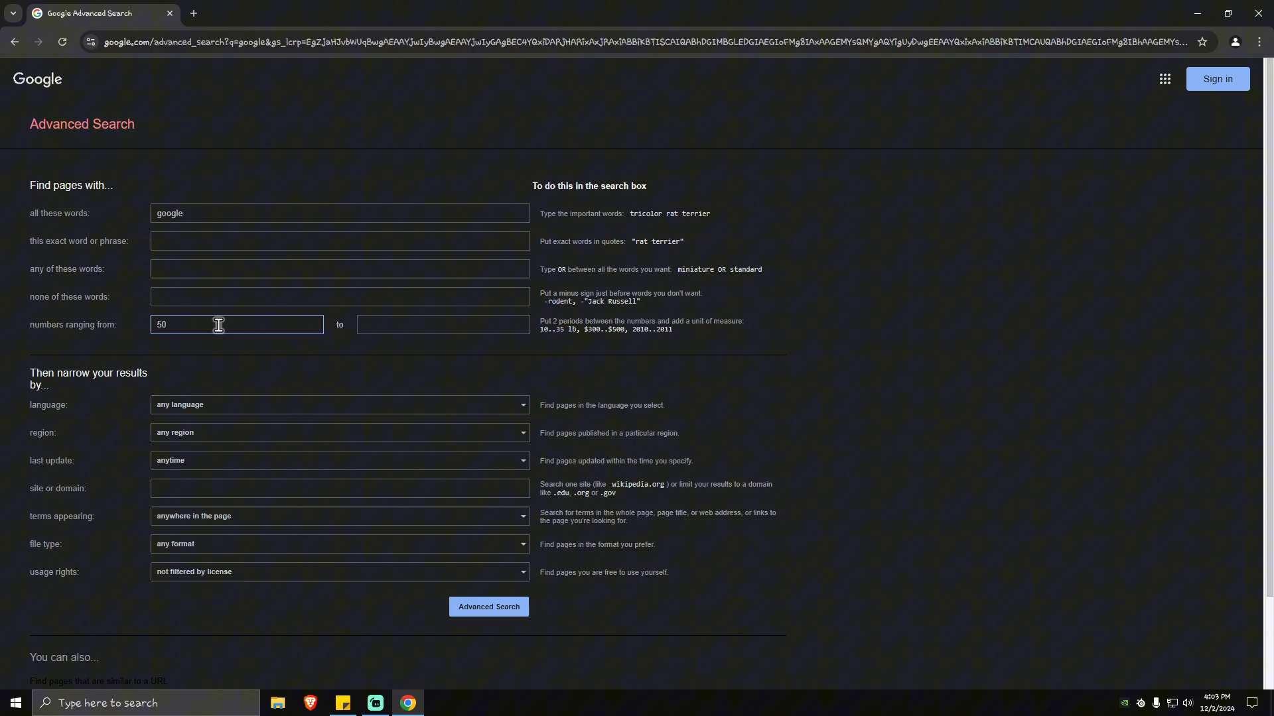
pyautogui.write('100')
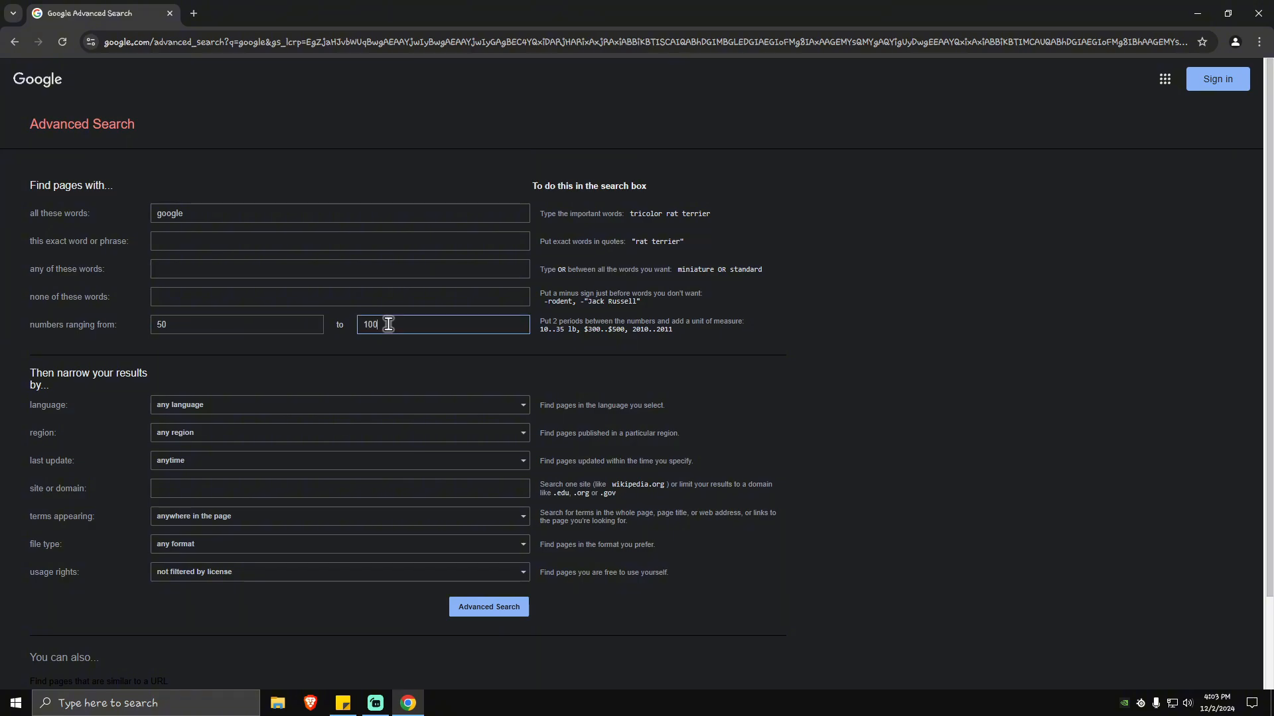
pyautogui.click(489, 606)
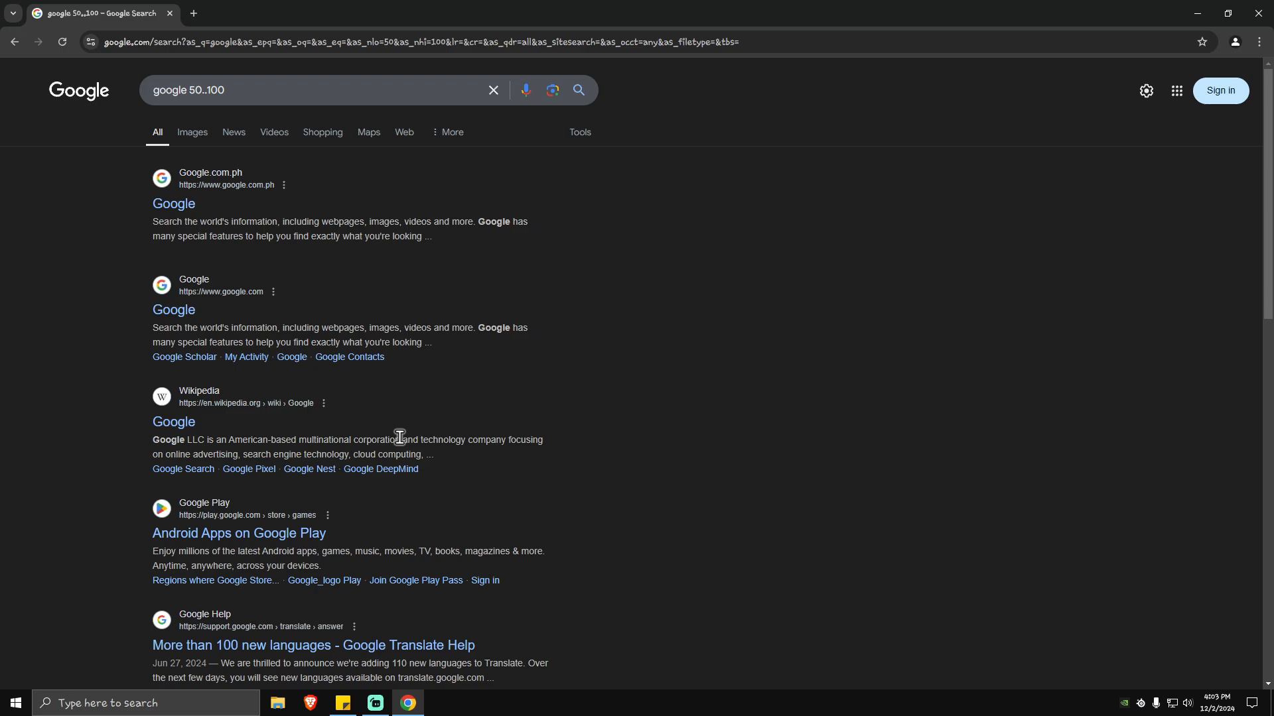
pyautogui.moveTo(367, 250)
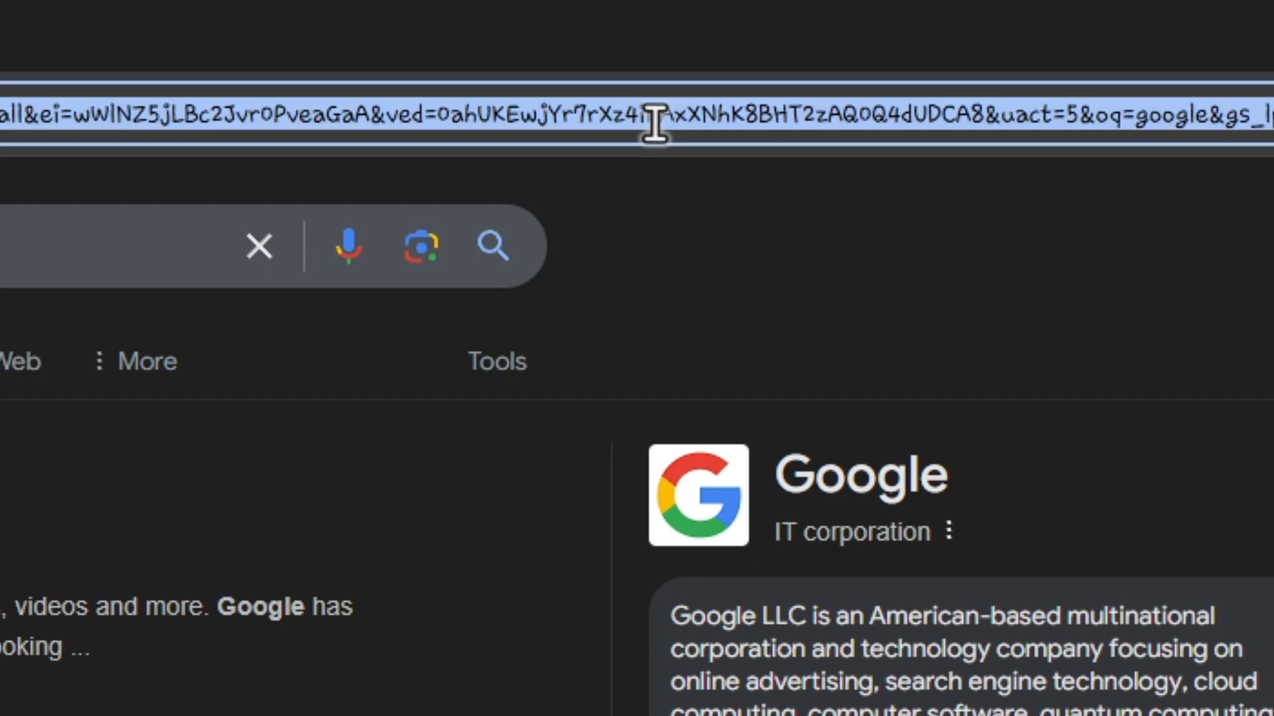
pyautogui.moveTo(617, 130)
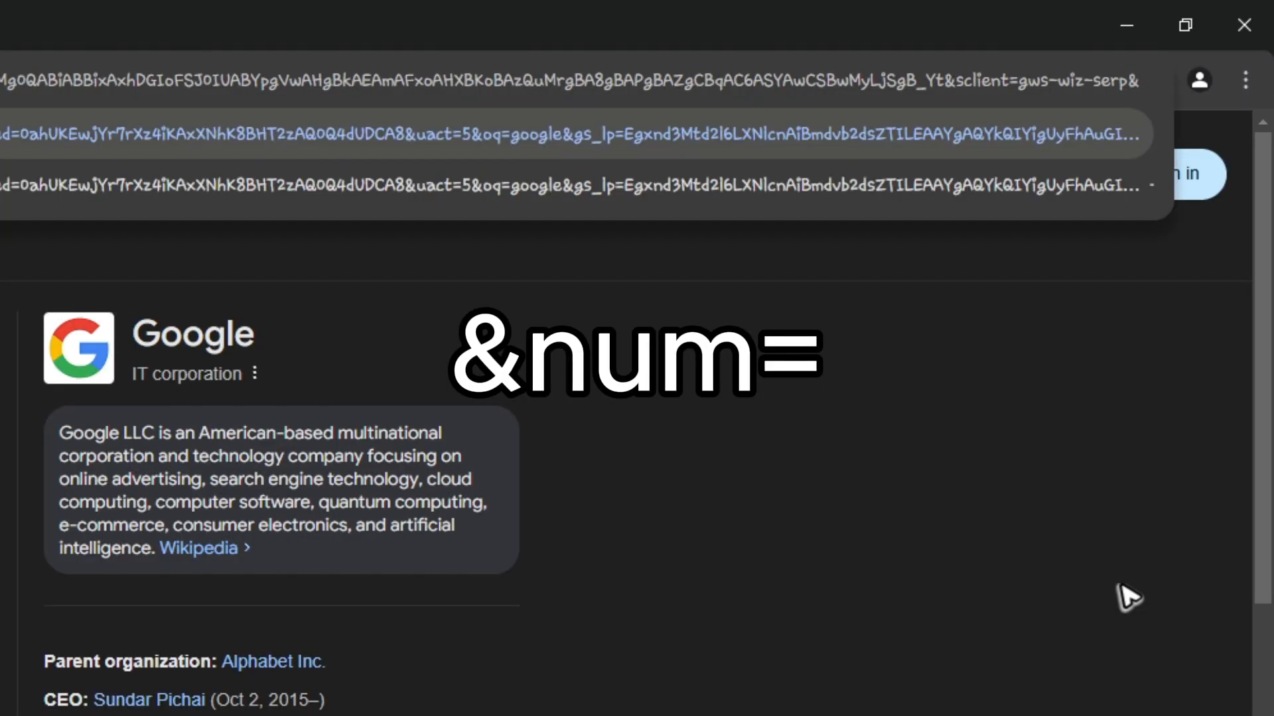
# Step: Append &num=50 to the search URL so fifty results are requested
pyautogui.write('&num')
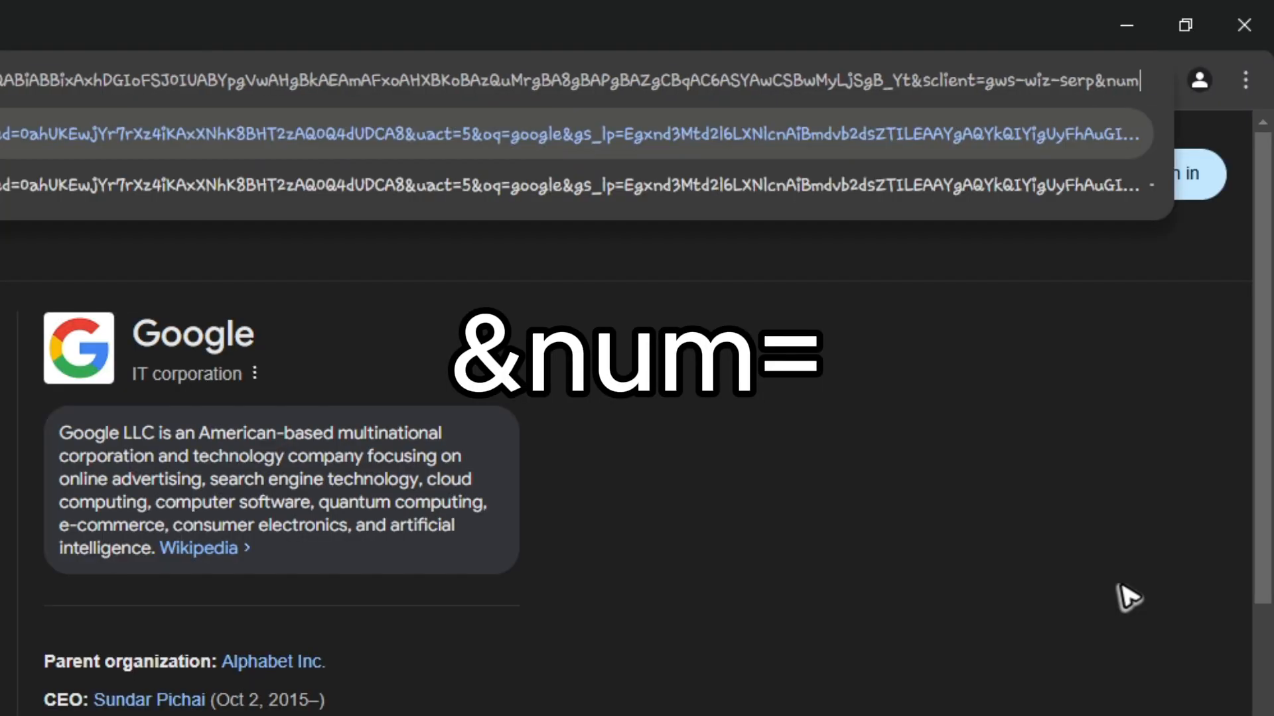
pyautogui.write('=')
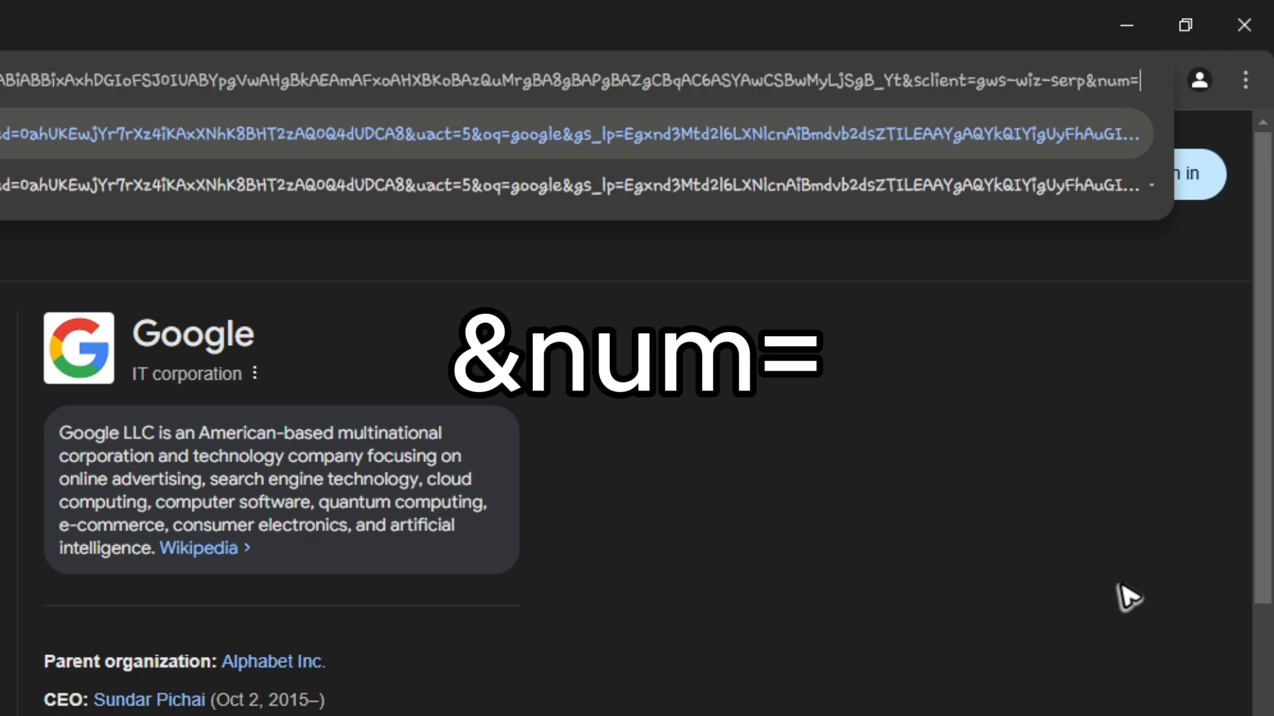
pyautogui.write('50')
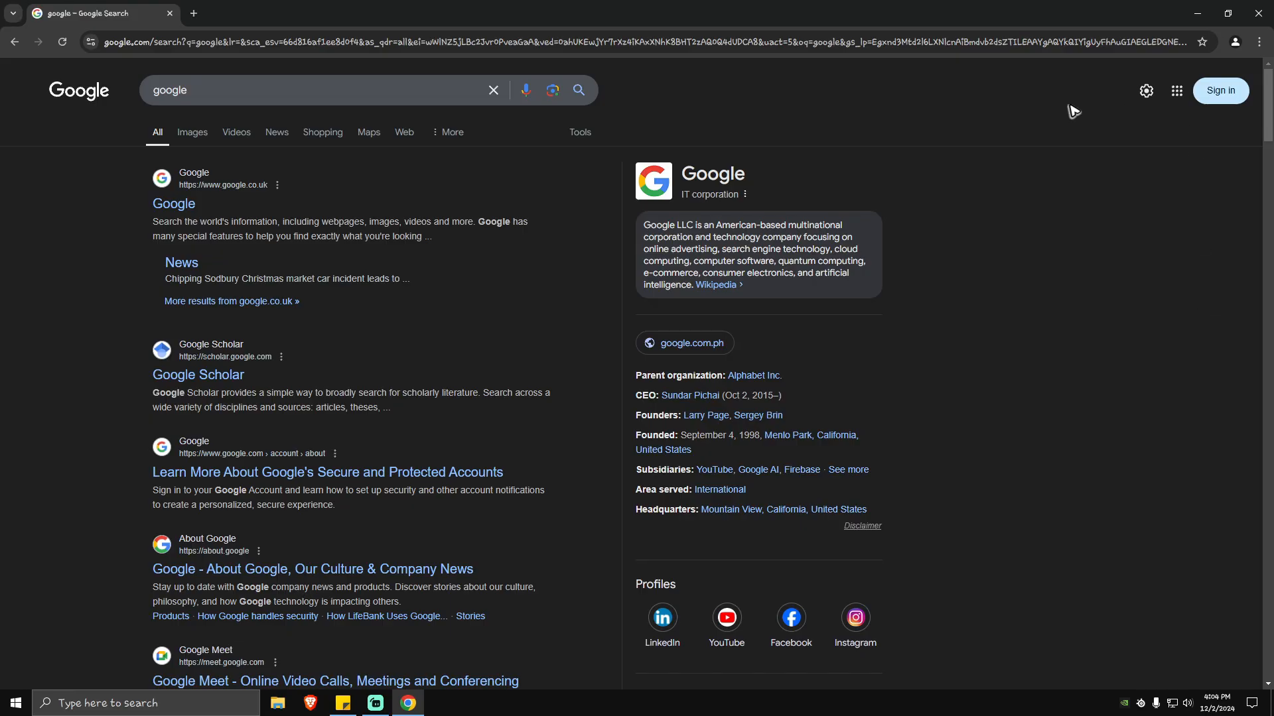
pyautogui.scroll(-3)
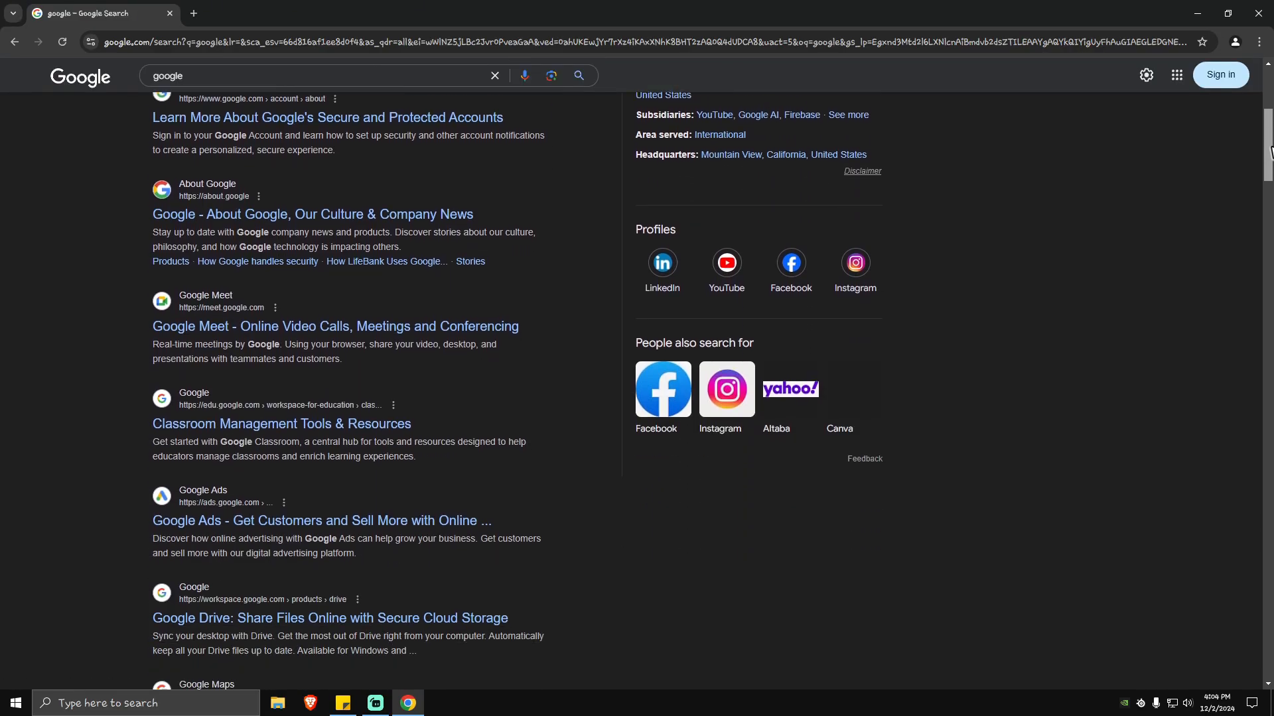
pyautogui.scroll(3)
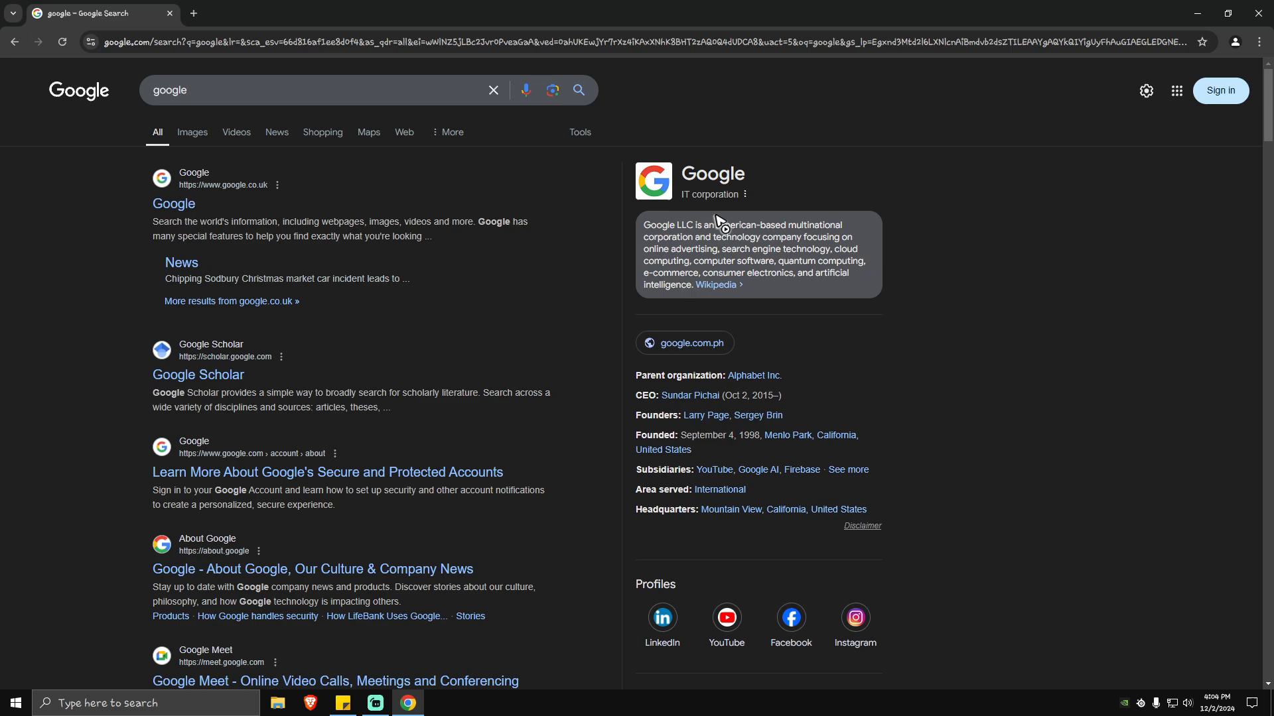
pyautogui.scroll(-3)
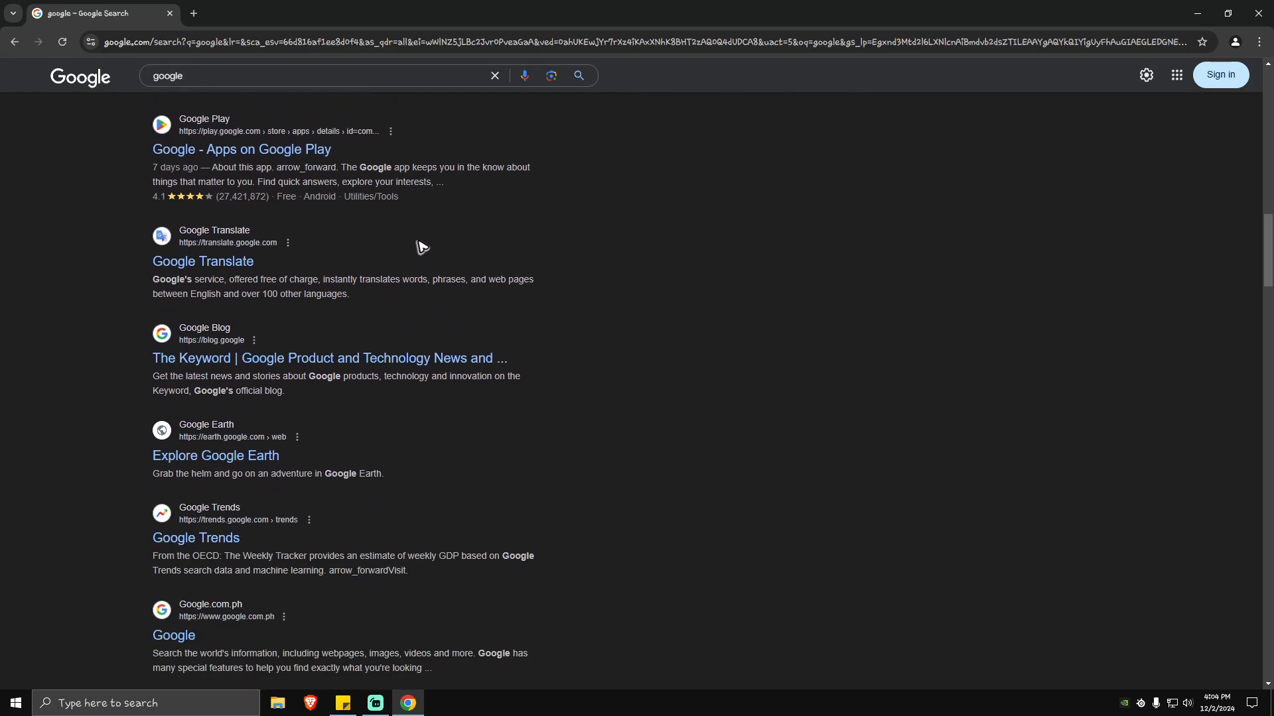
pyautogui.scroll(-3)
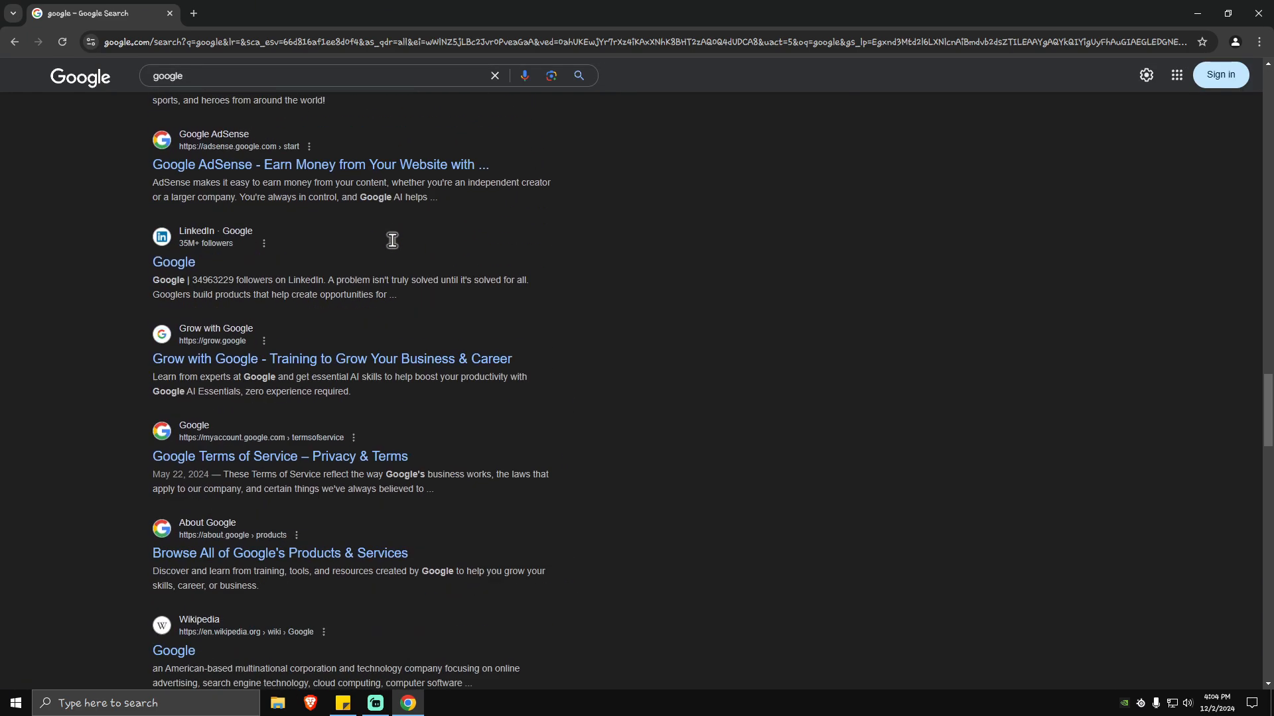
pyautogui.scroll(-3)
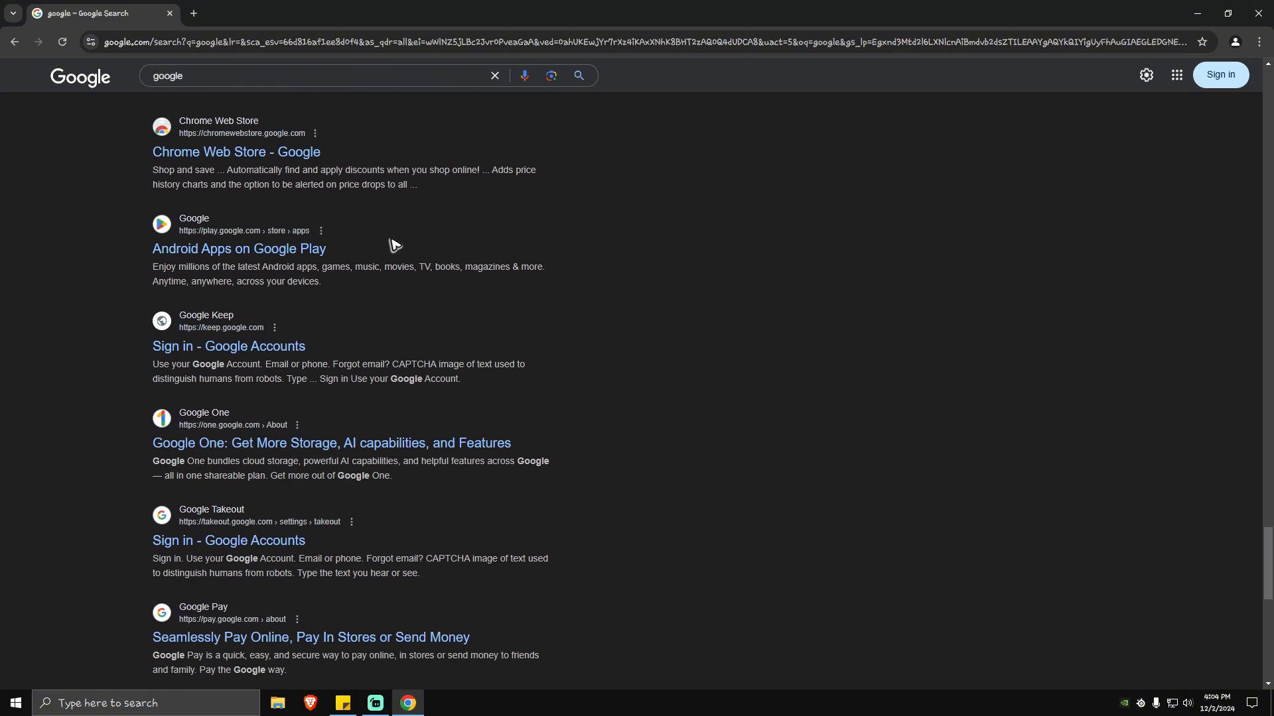
pyautogui.scroll(-3)
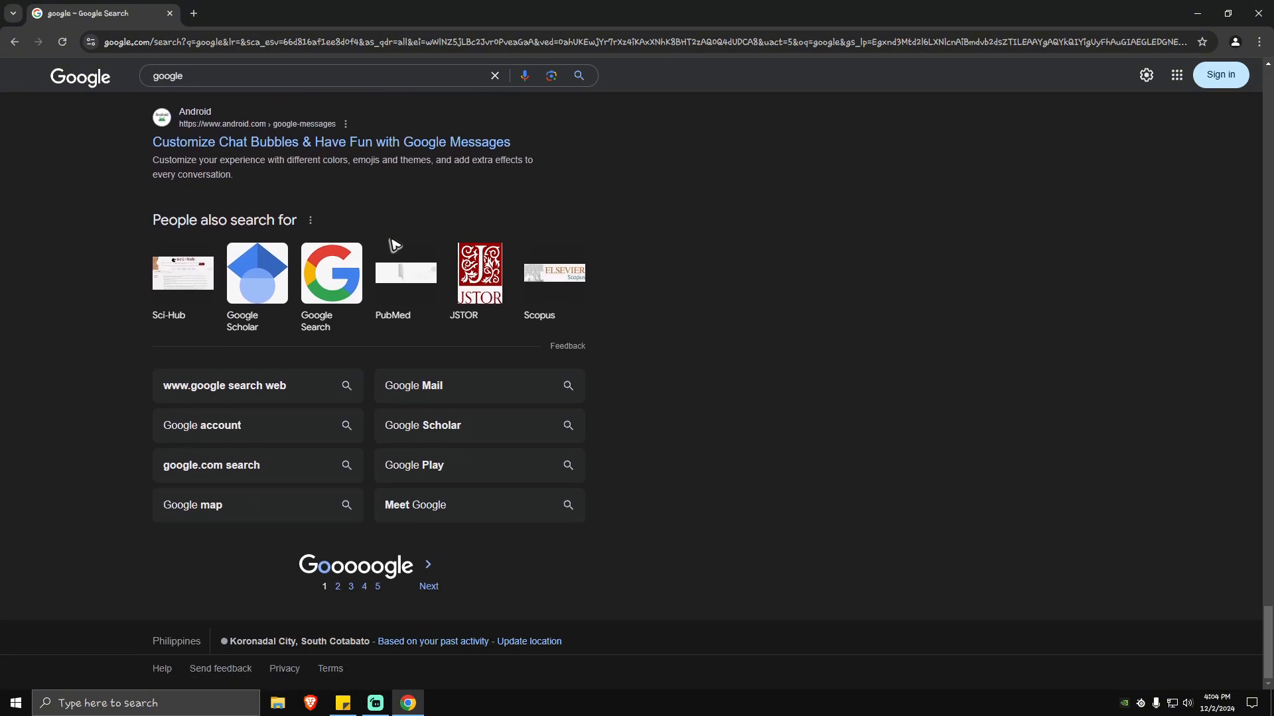
pyautogui.scroll(-3)
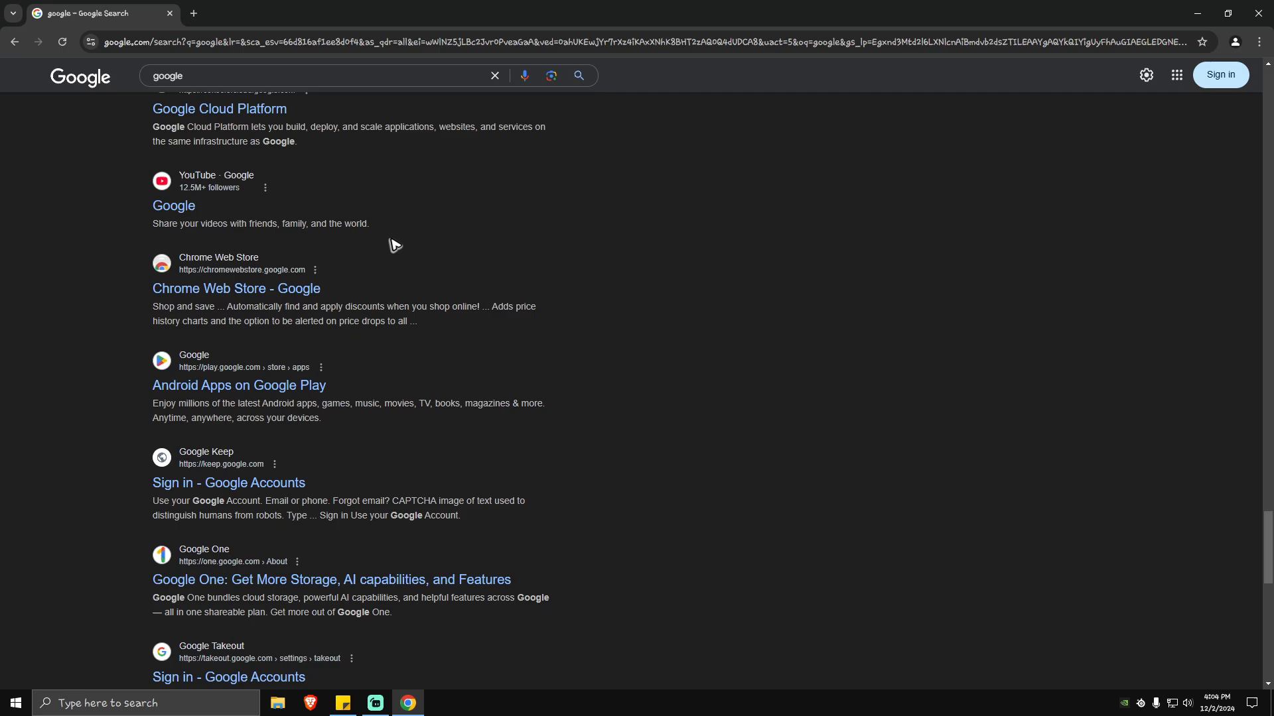
pyautogui.scroll(-3)
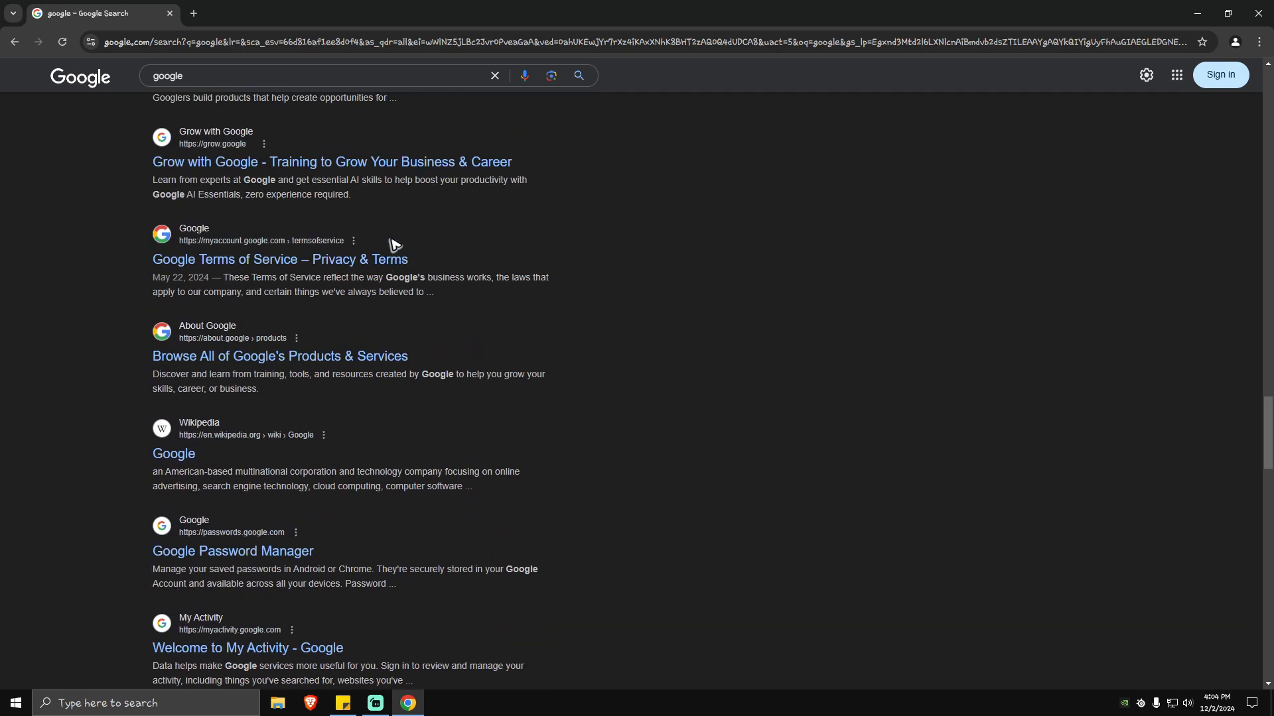
pyautogui.scroll(-3)
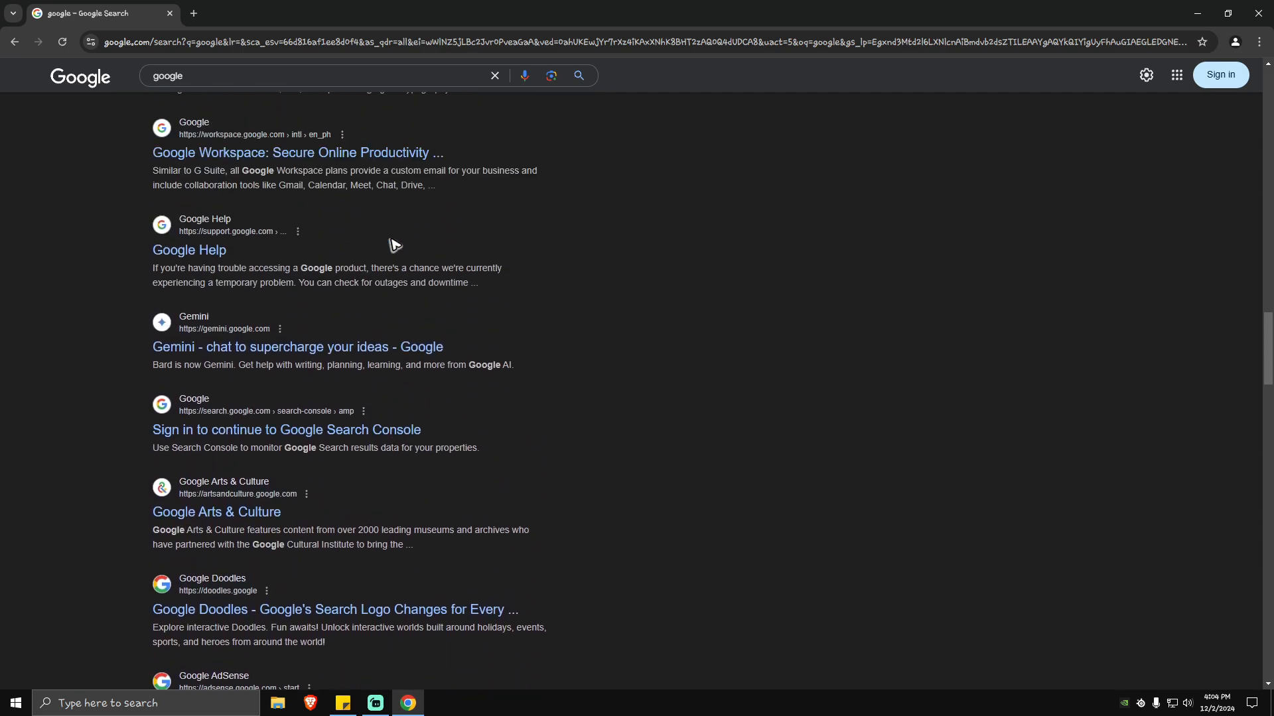
pyautogui.scroll(-3)
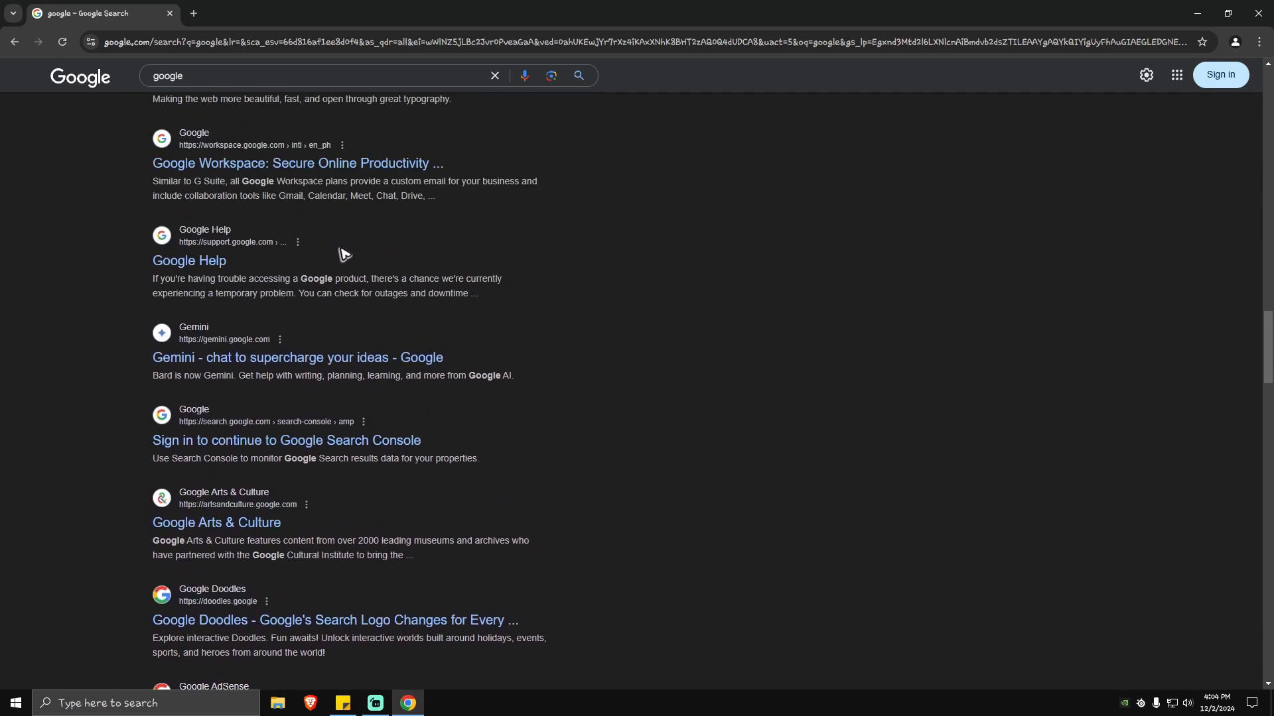